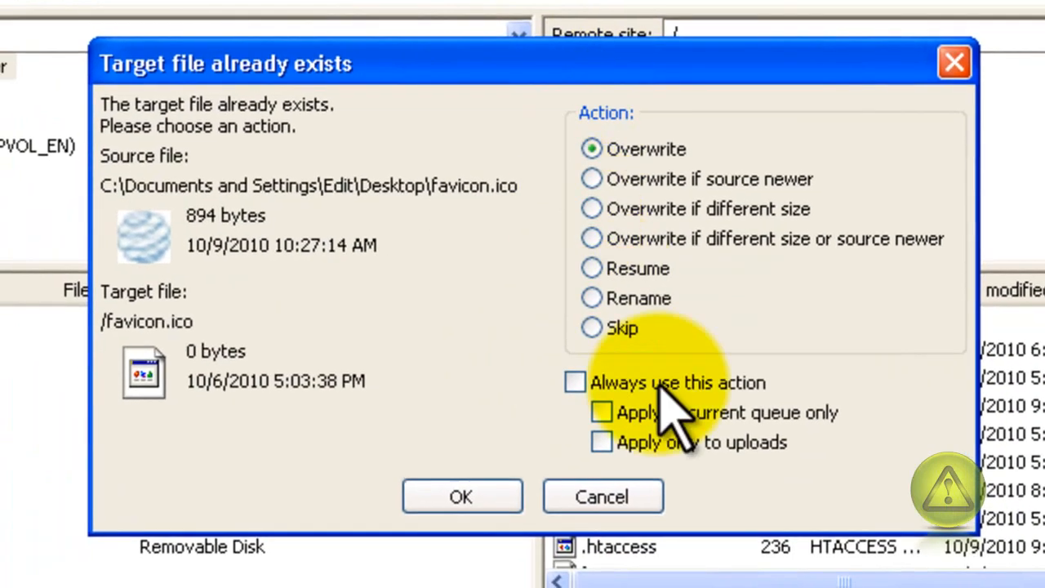
mouse_move(460, 496)
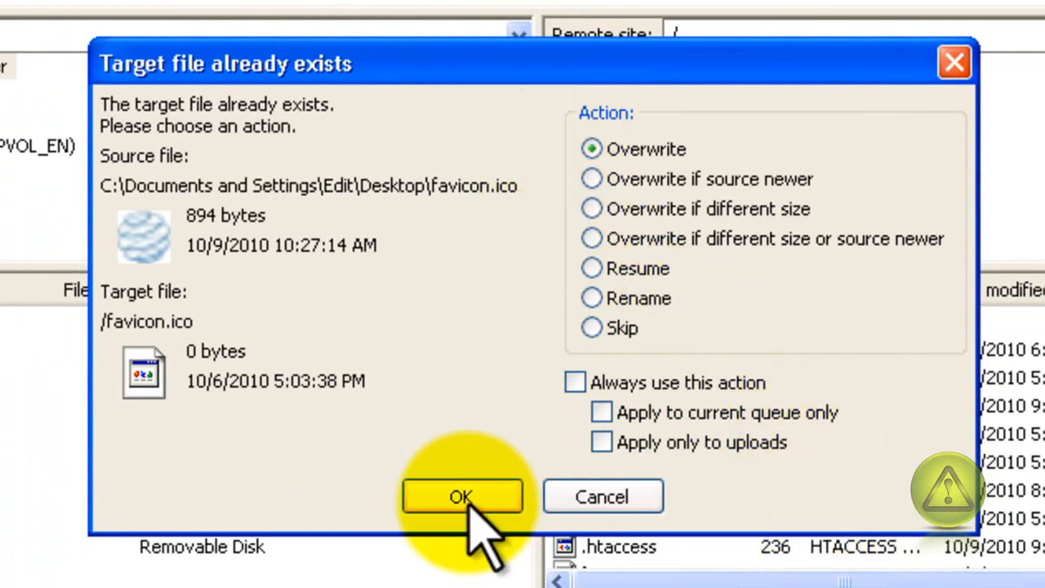
Confirm Overwrite so the desktop favicon.ico replaces the empty copy in the site root.
left_click(461, 496)
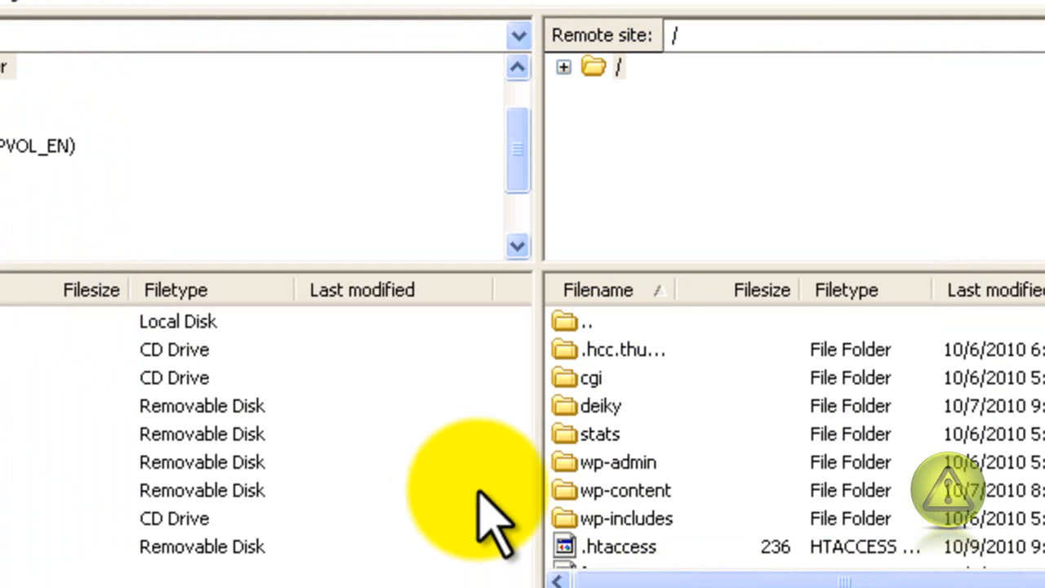